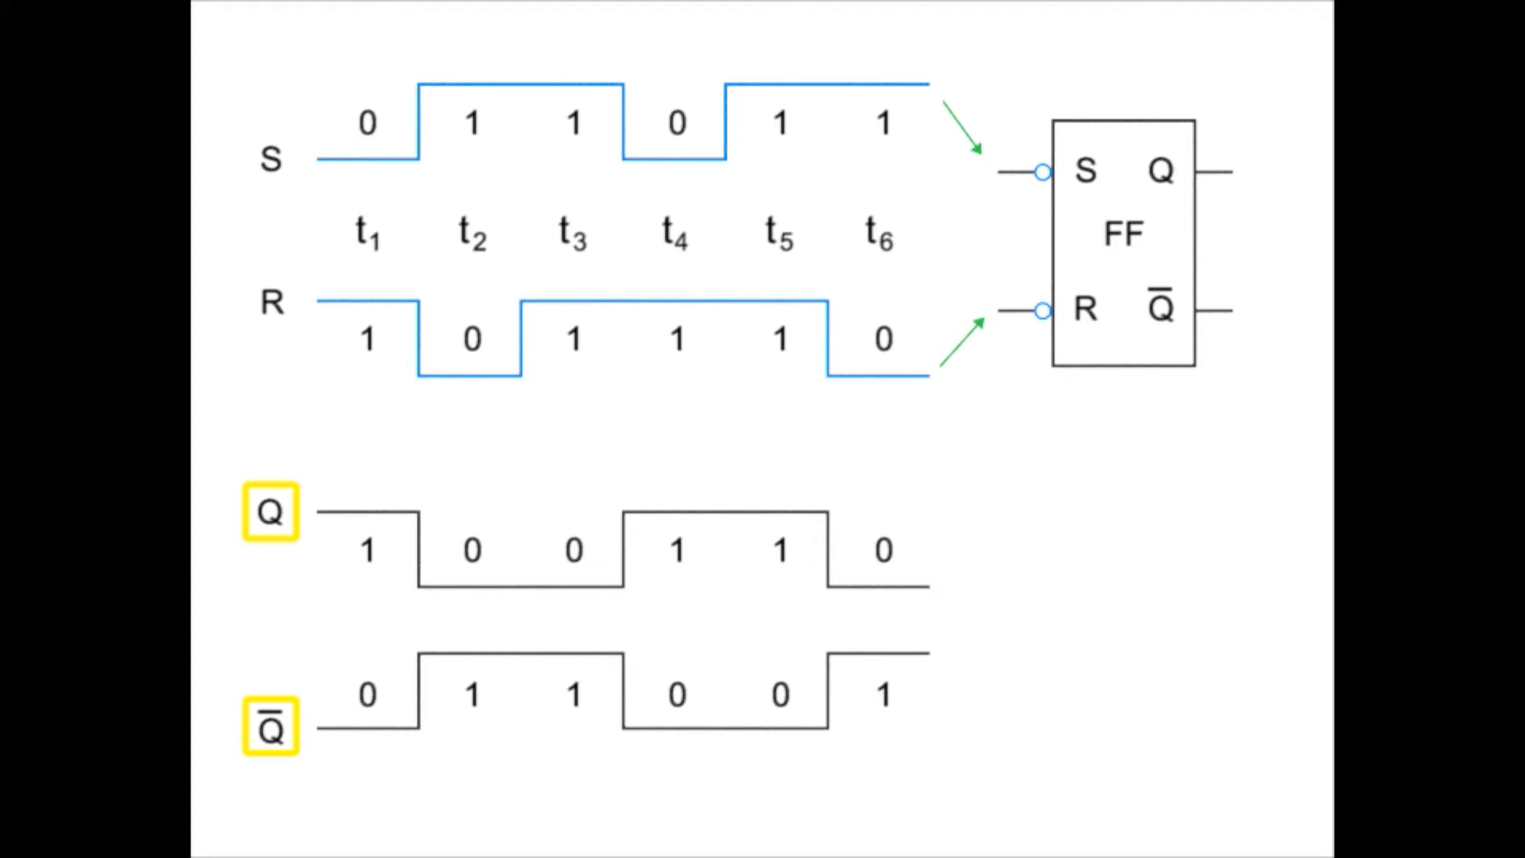
Advance to the JK flip-flop slide and reveal the PS, J, K and CLR input waveforms.
left_click(270, 511)
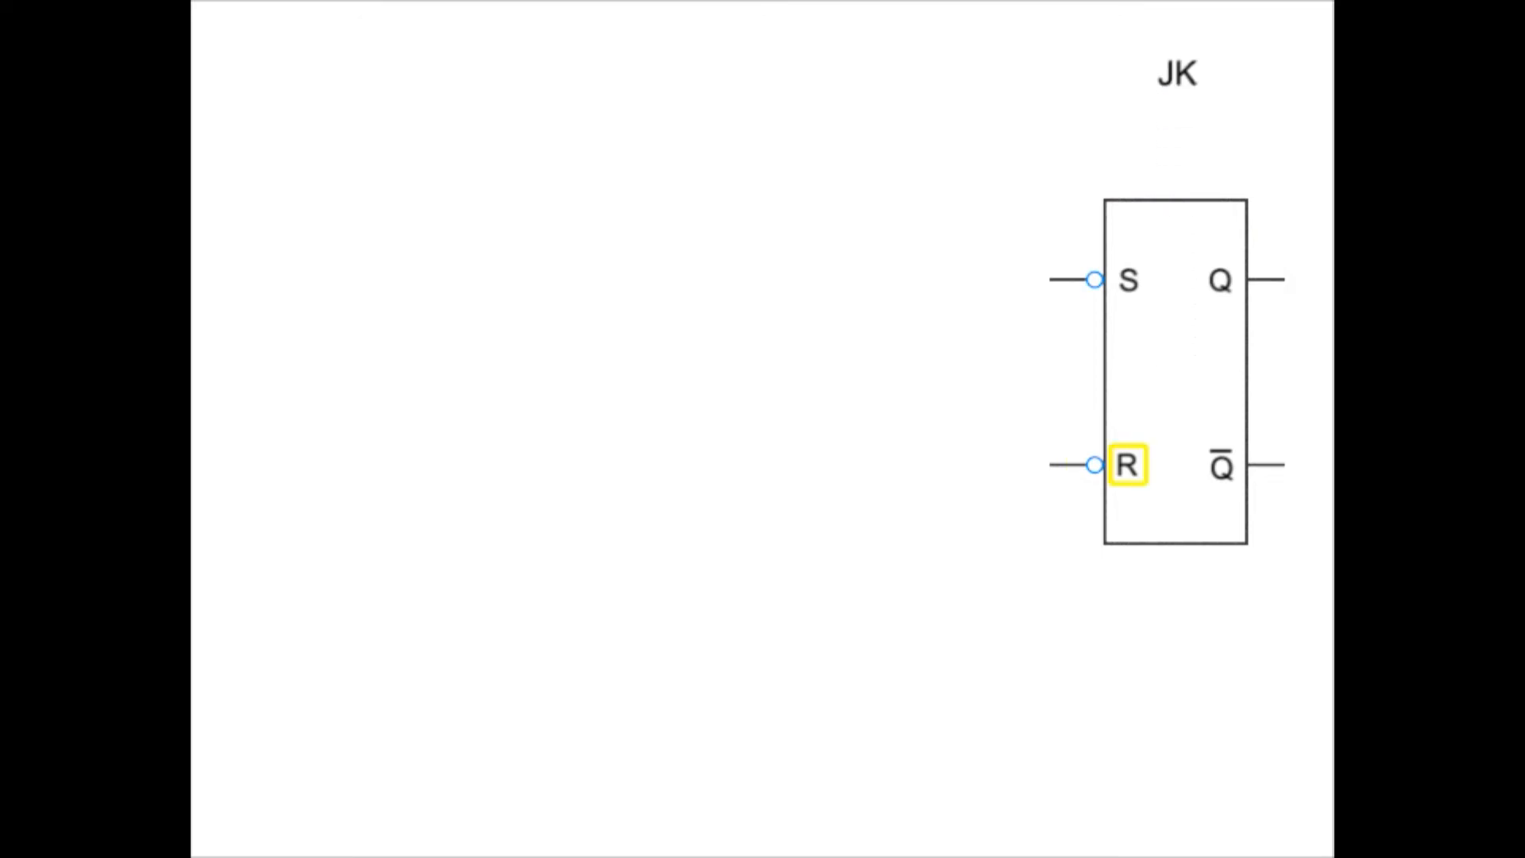
left_click(1126, 280)
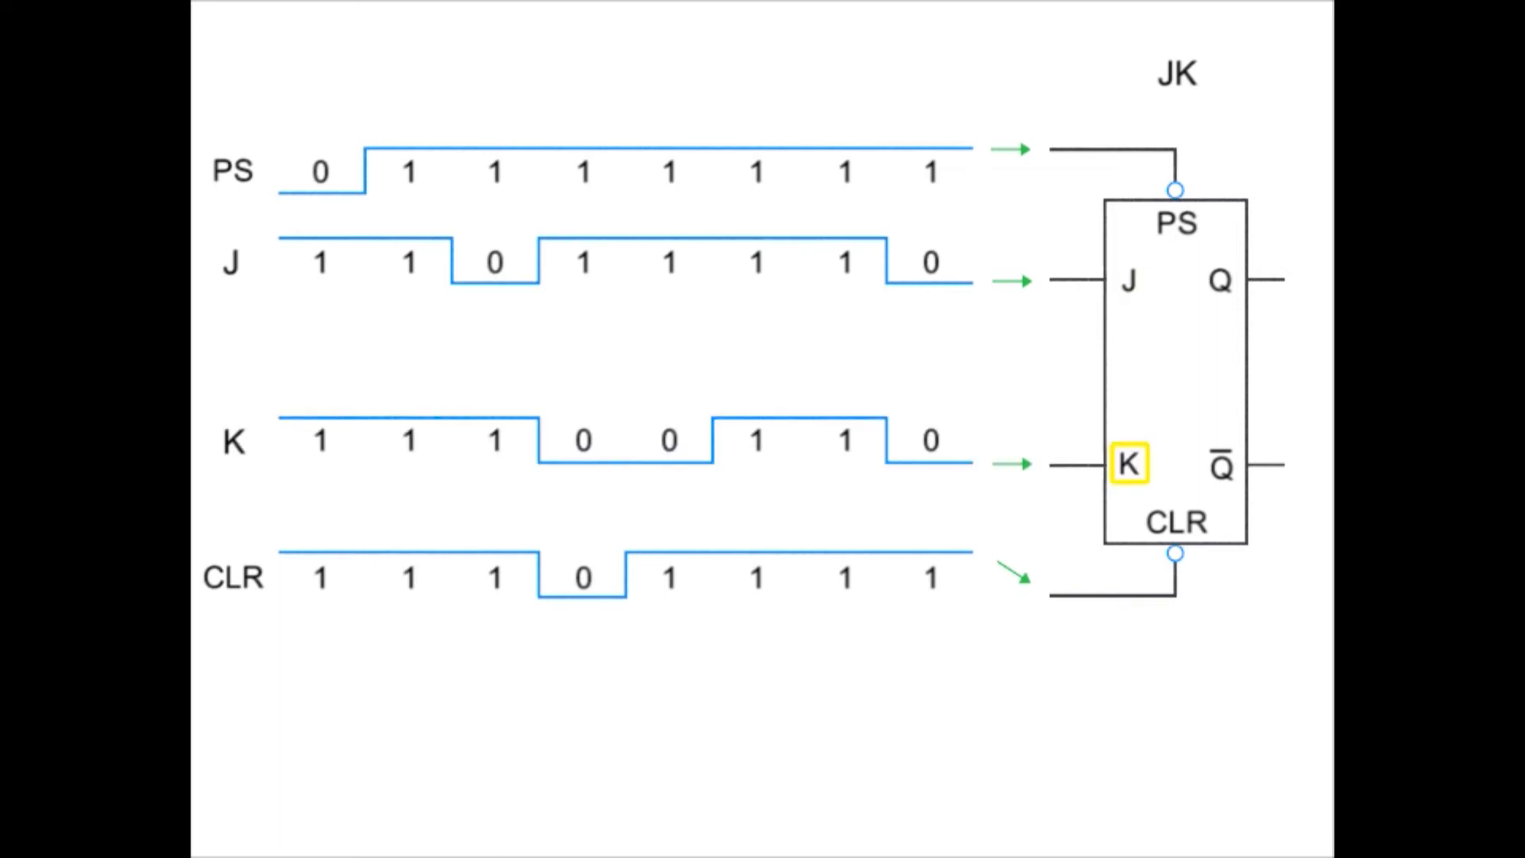
left_click(1127, 463)
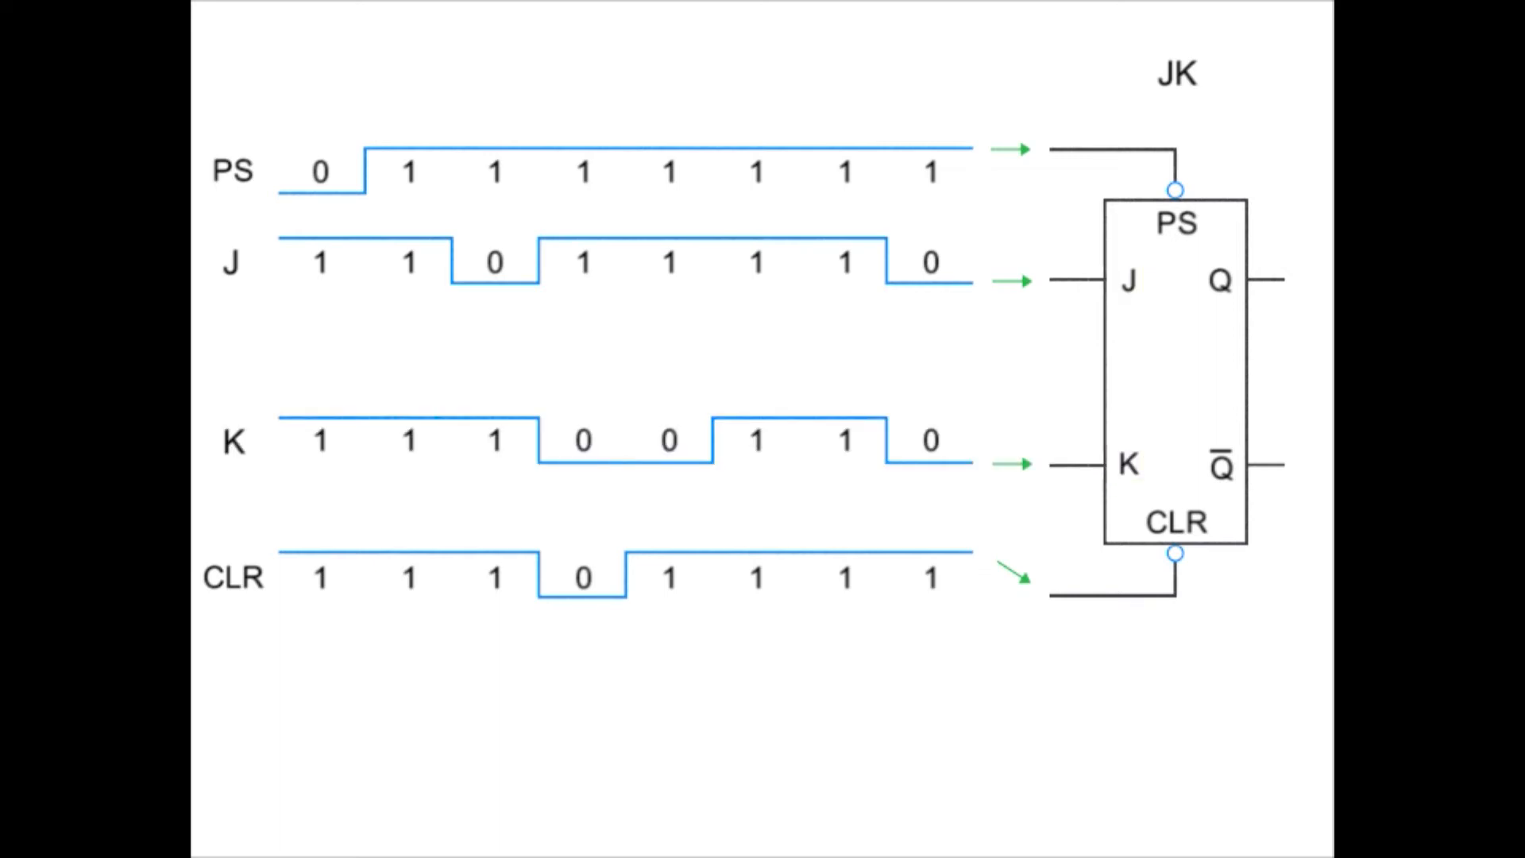